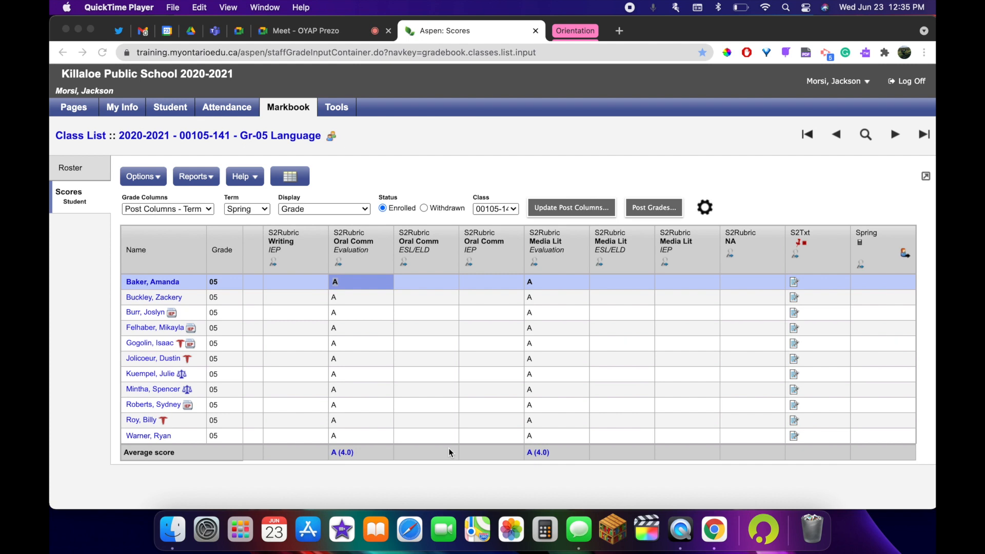
{"action": "mouse_move", "coordinate": [466, 399]}
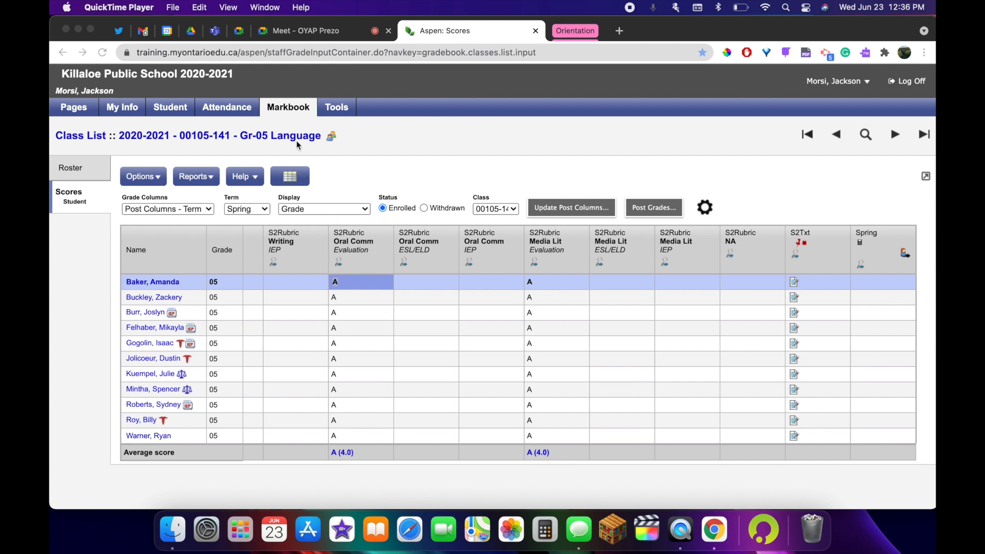
Review the first student's Oral Comm, Media Lit and NA entries in the Gr-05 Language gradebook.
{"action": "left_click", "coordinate": [343, 281]}
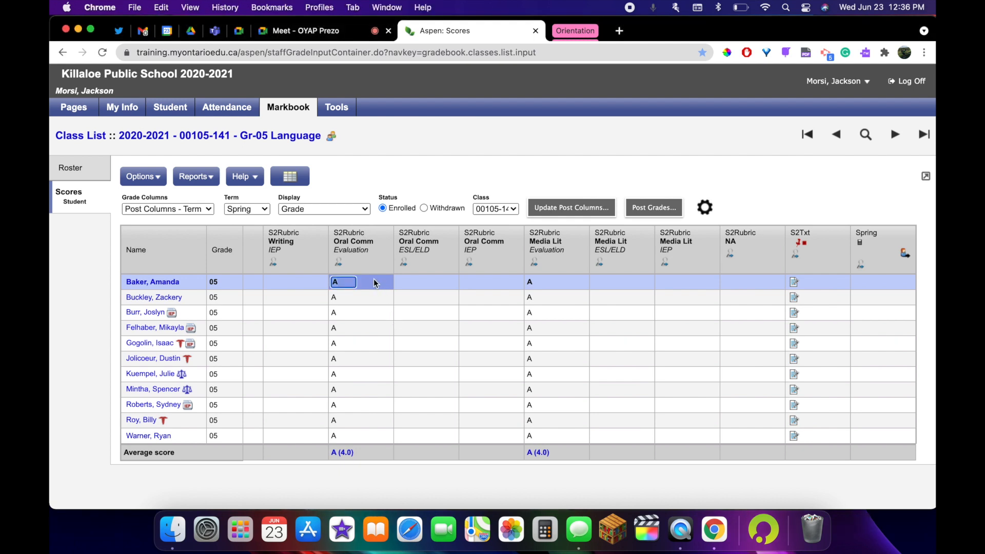
{"action": "left_click", "coordinate": [540, 281]}
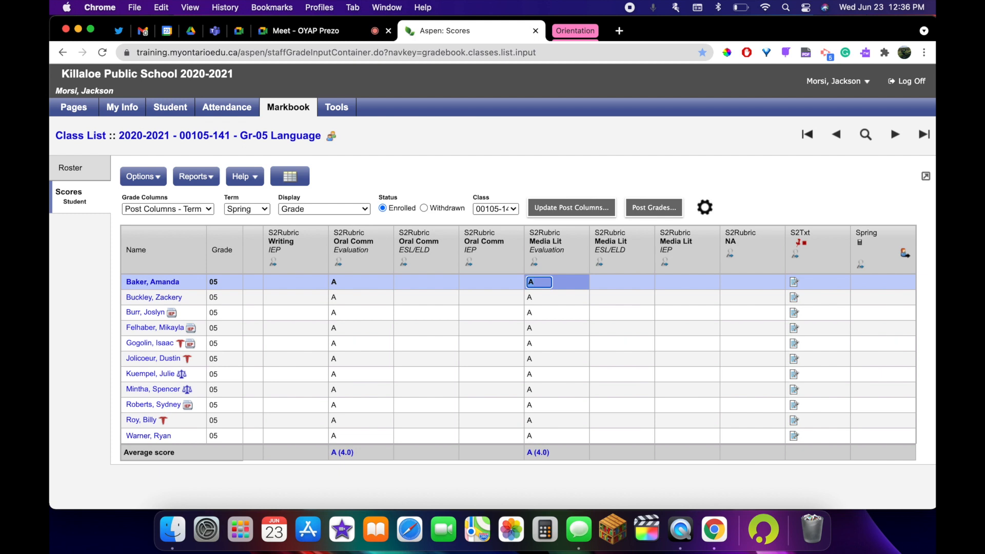
{"action": "left_click", "coordinate": [734, 282]}
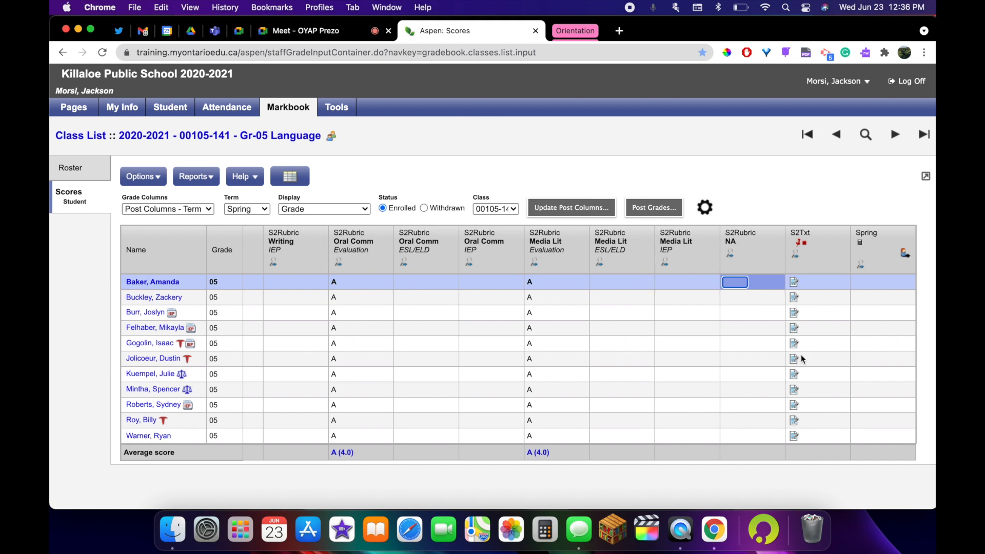
{"action": "mouse_move", "coordinate": [789, 240]}
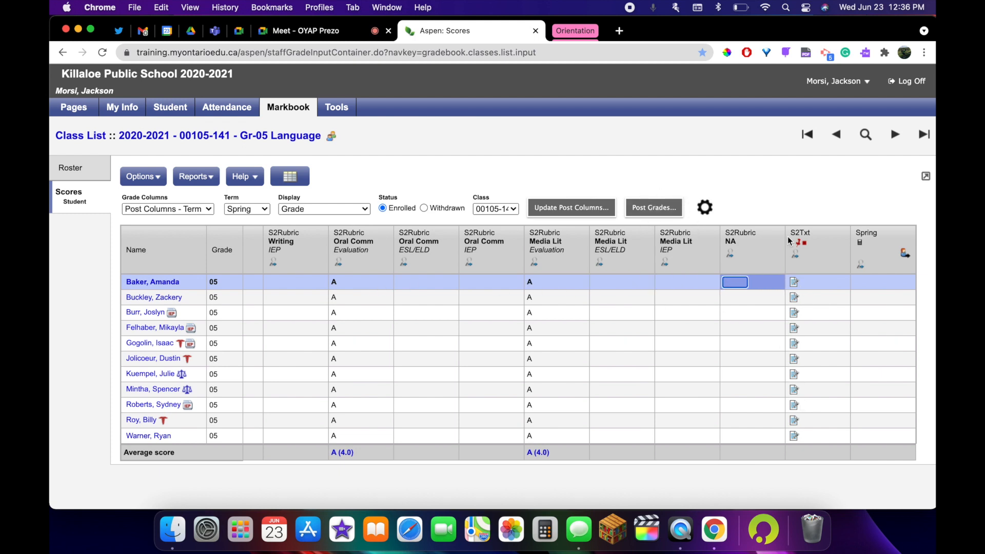
{"action": "mouse_move", "coordinate": [801, 246]}
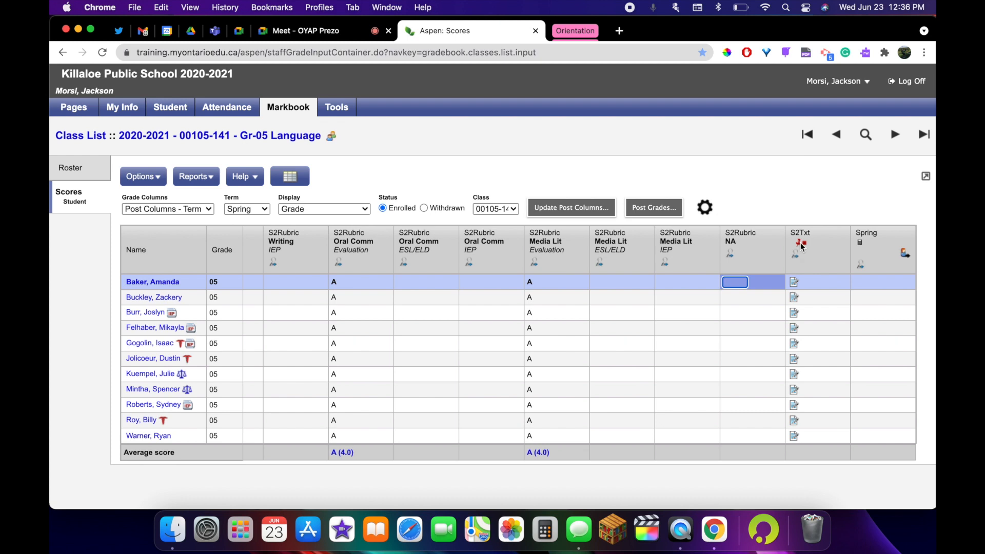
{"action": "mouse_move", "coordinate": [801, 244]}
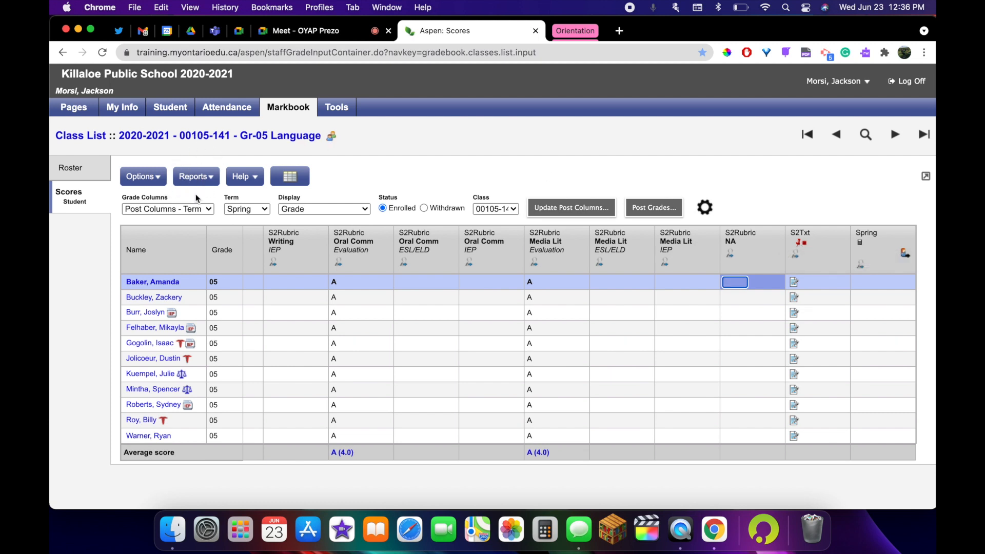
Choose the Report Cards - Elementary Provincial report from the Reports list.
{"action": "left_click", "coordinate": [195, 176]}
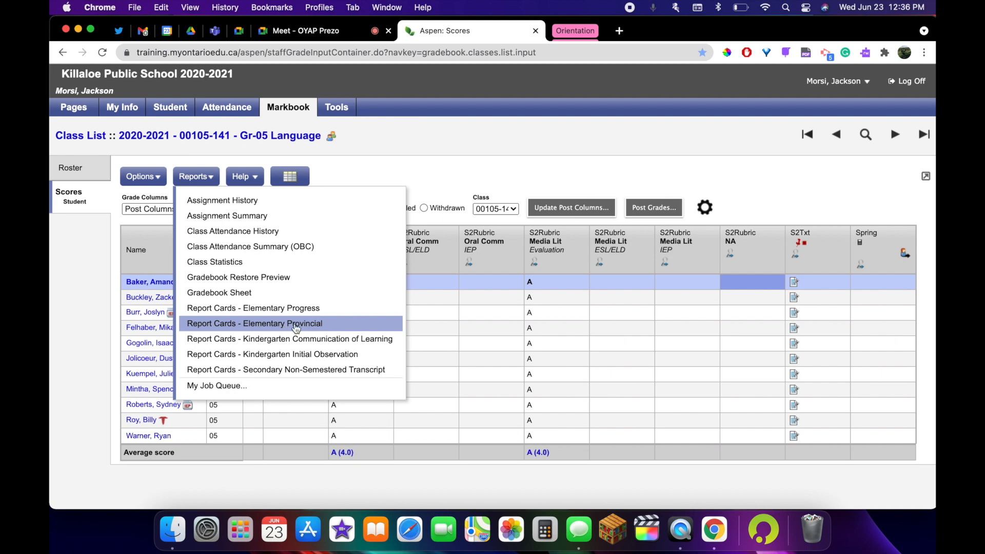
{"action": "mouse_move", "coordinate": [280, 328]}
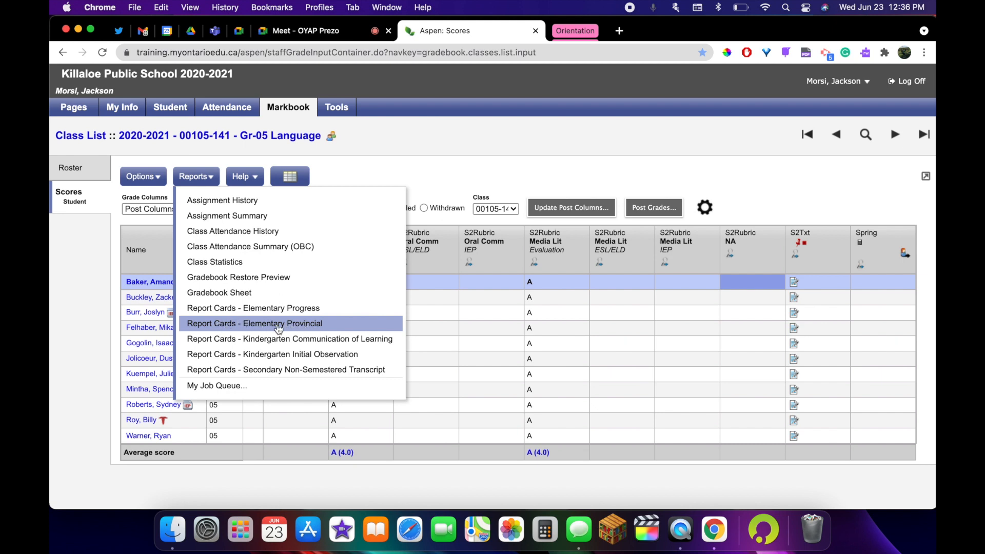
{"action": "left_click", "coordinate": [252, 323]}
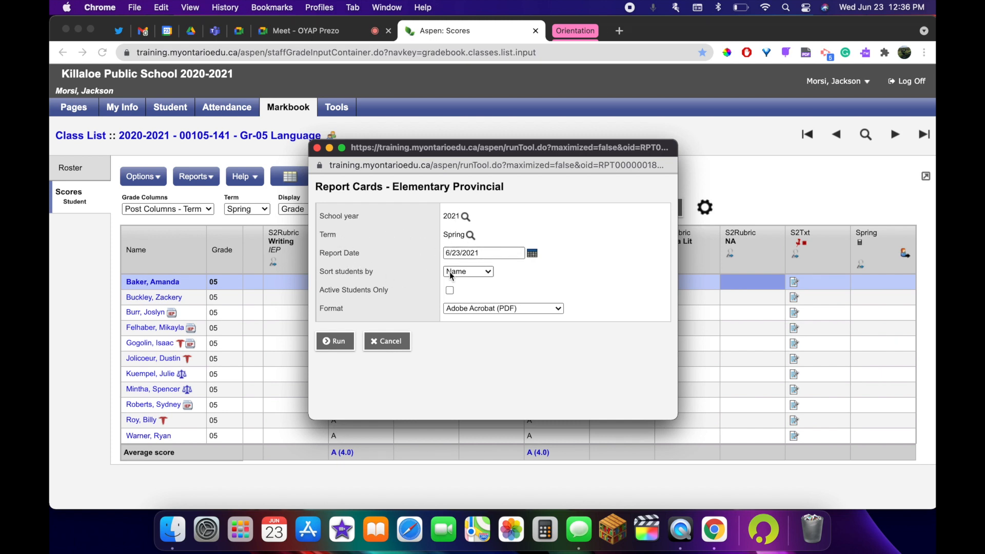
{"action": "mouse_move", "coordinate": [483, 301]}
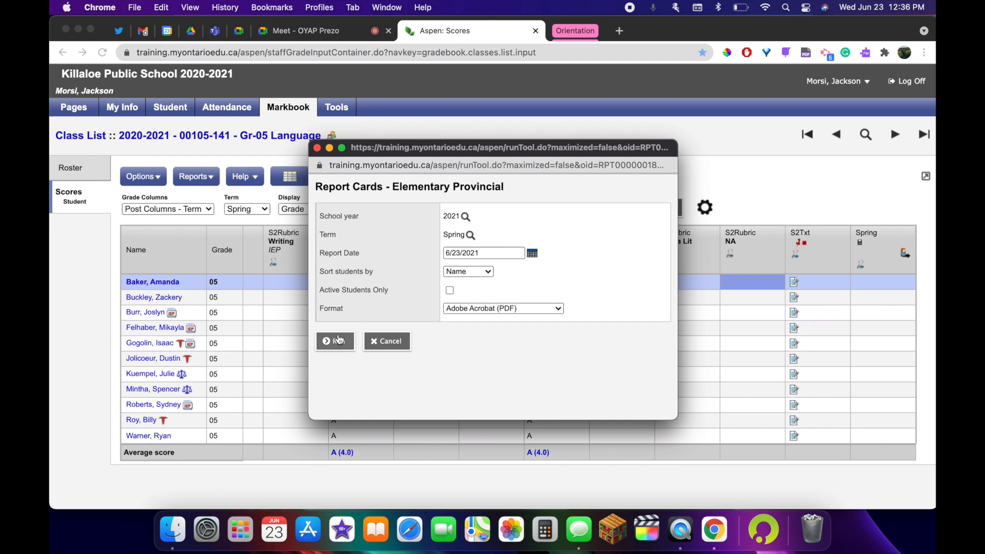
Run the report for school year 2021, Spring term, in Adobe Acrobat (PDF) format.
{"action": "left_click", "coordinate": [335, 341]}
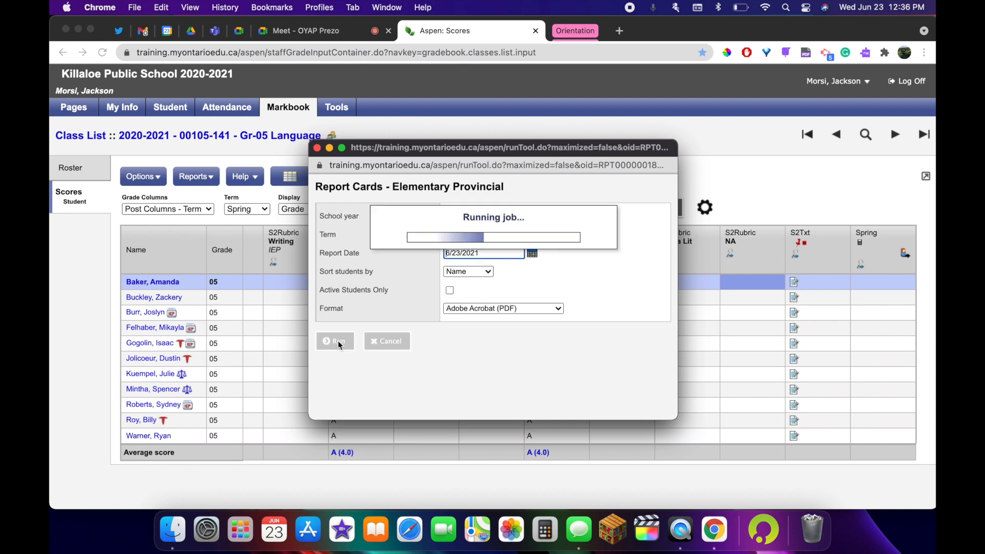
{"action": "left_click", "coordinate": [334, 341]}
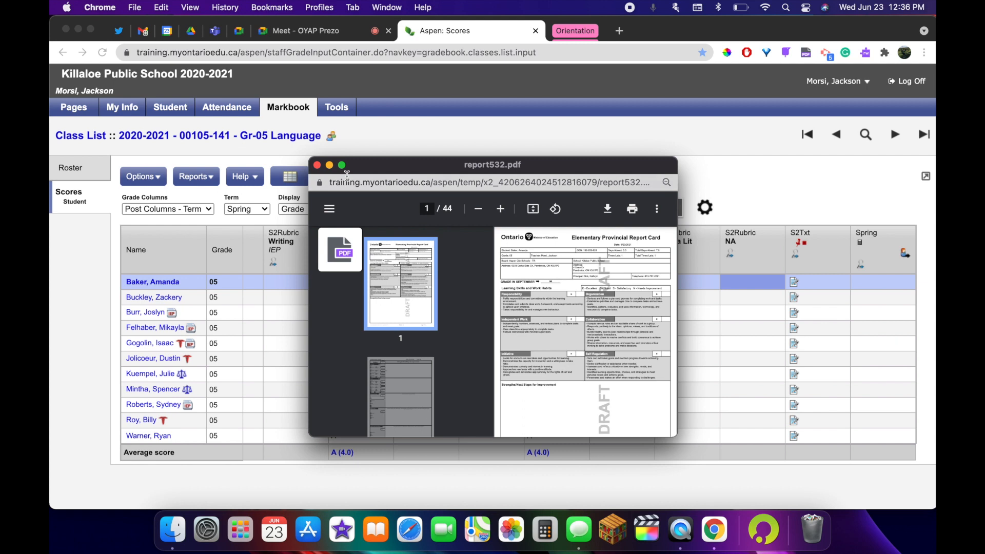
{"action": "left_click", "coordinate": [340, 164]}
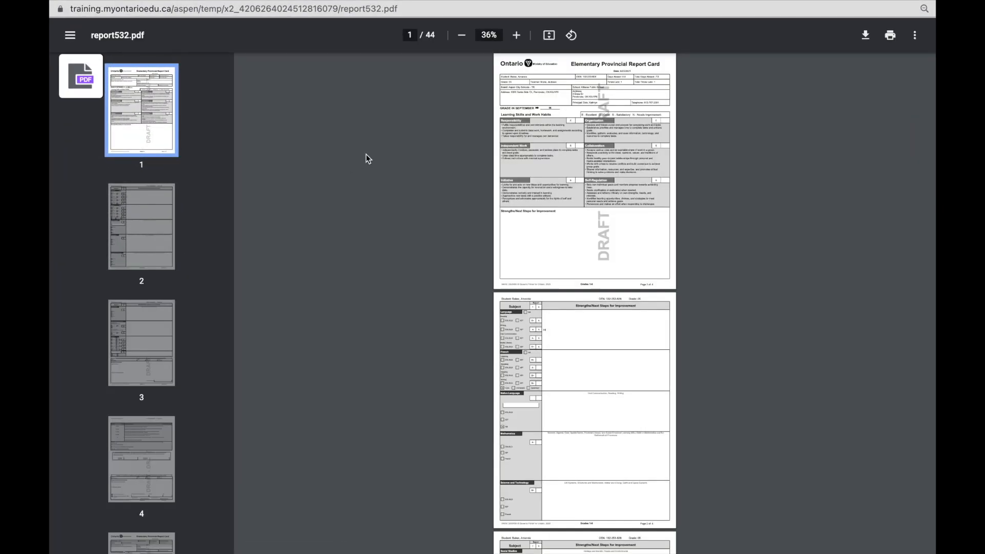
{"action": "left_click", "coordinate": [515, 34]}
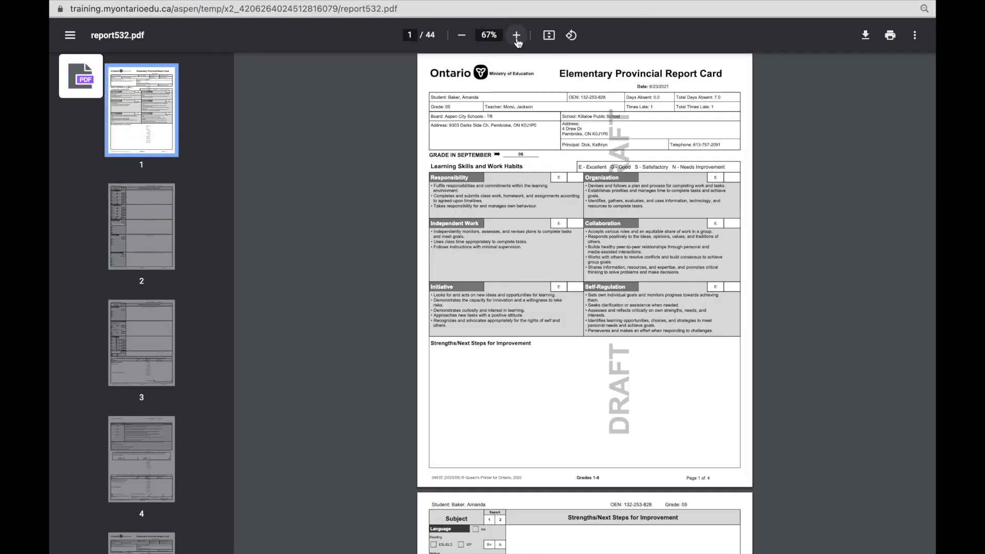
{"action": "left_click", "coordinate": [516, 34]}
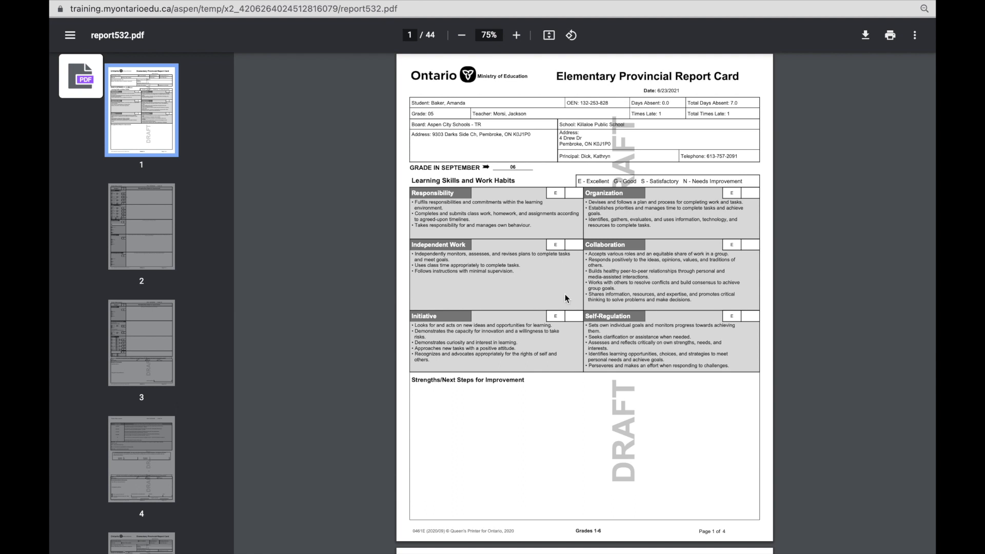
{"action": "scroll", "scroll_direction": "down", "scroll_amount": 3}
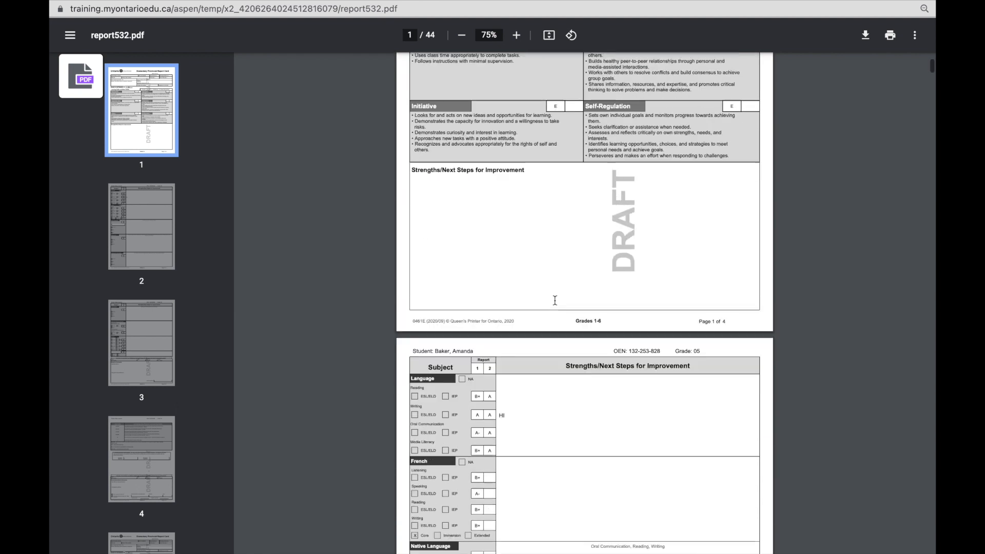
{"action": "scroll", "scroll_direction": "down", "scroll_amount": 3}
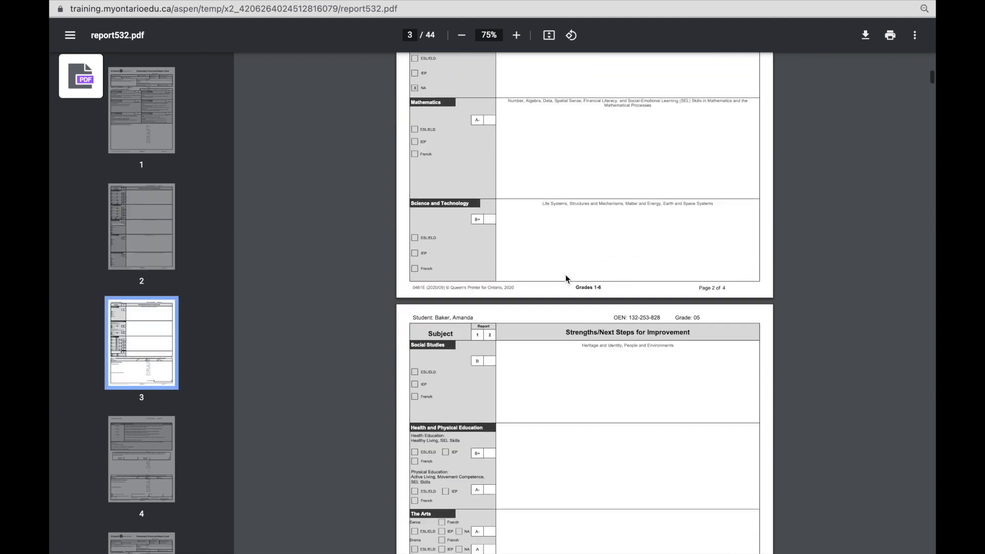
{"action": "scroll", "scroll_direction": "down", "scroll_amount": 3}
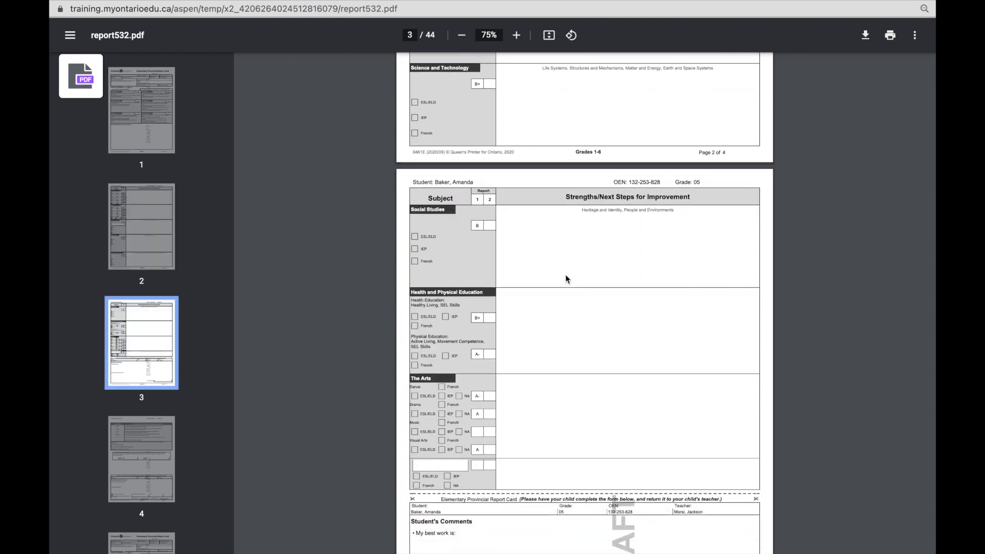